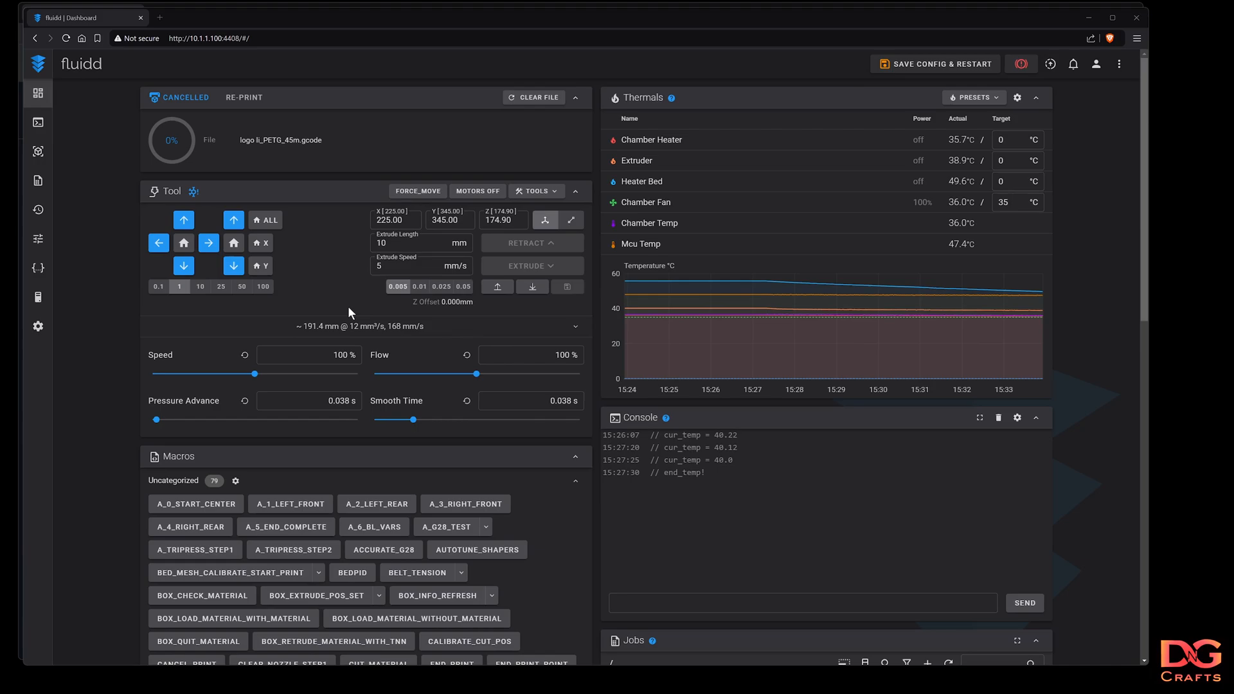
{"action": "mouse_move", "coordinate": [331, 594]}
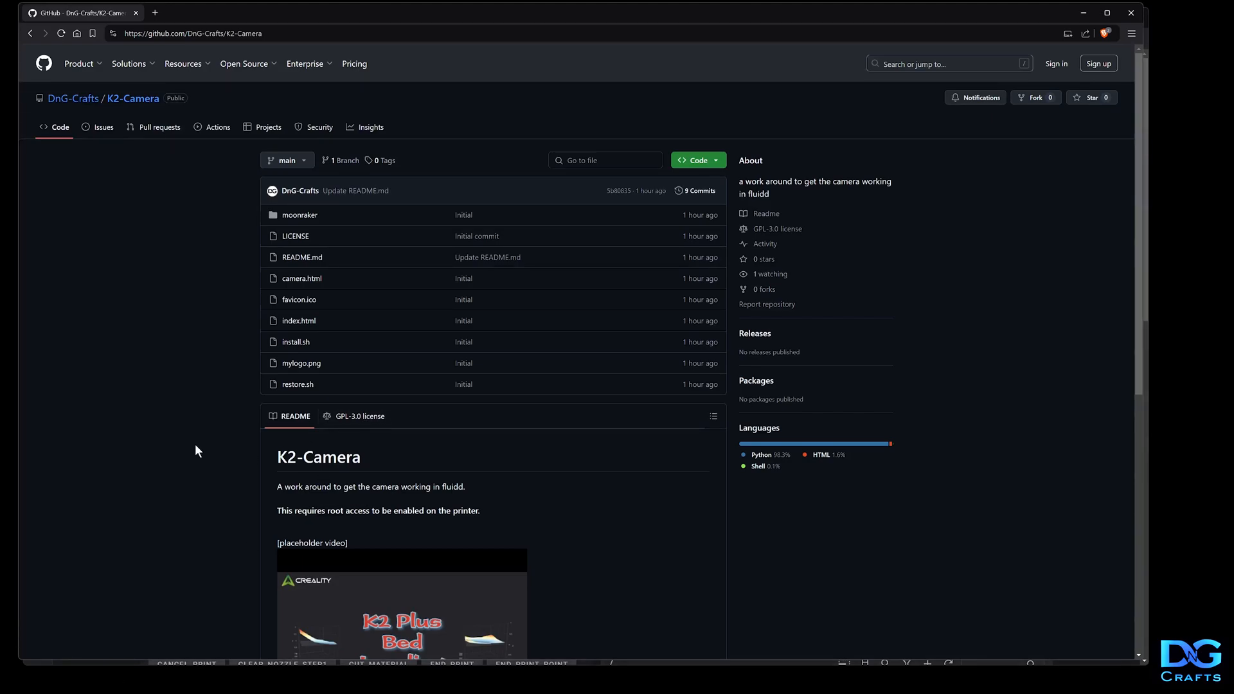
{"action": "mouse_move", "coordinate": [176, 436]}
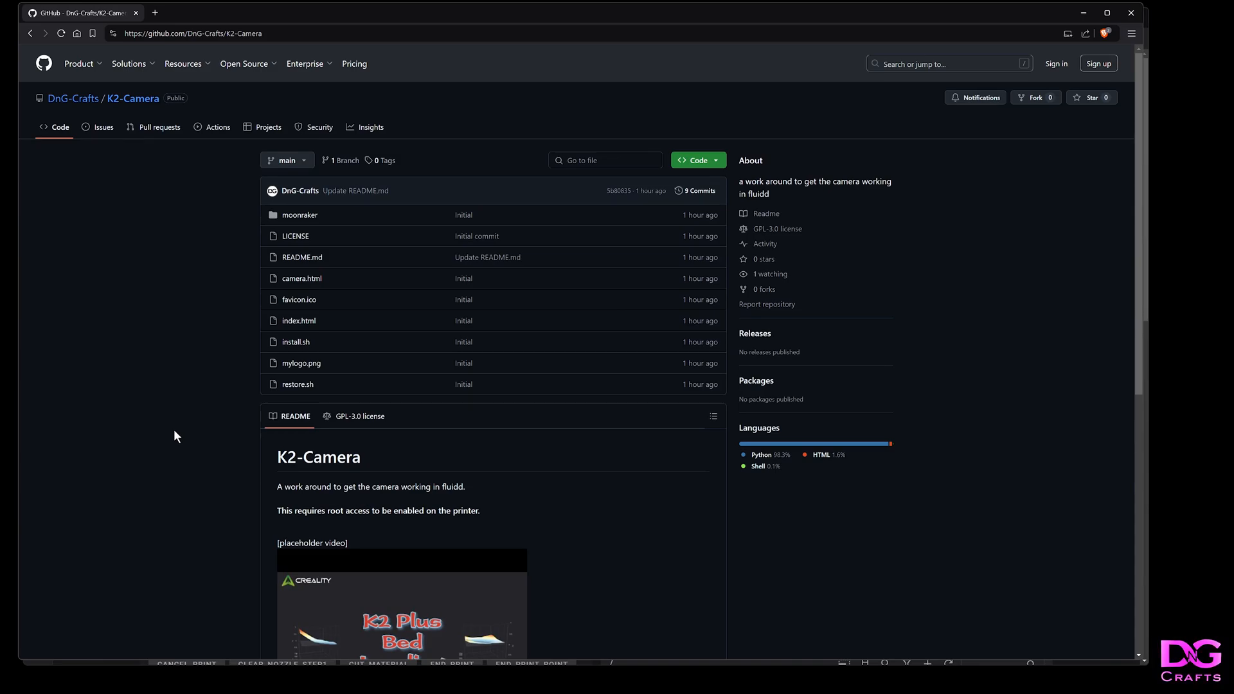
- Scroll the K2-Camera README down to the Install Commands and Restore Commands blocks
{"action": "scroll", "scroll_direction": "down", "scroll_amount": 3}
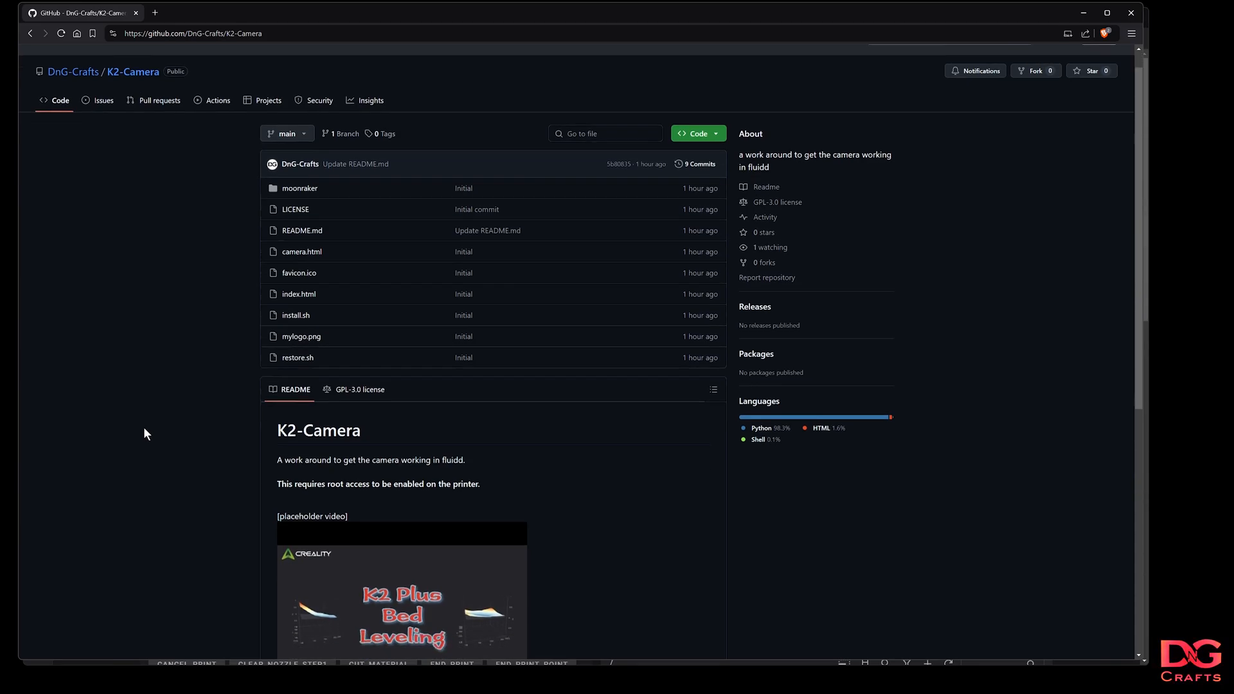
{"action": "scroll", "scroll_direction": "down", "scroll_amount": 3}
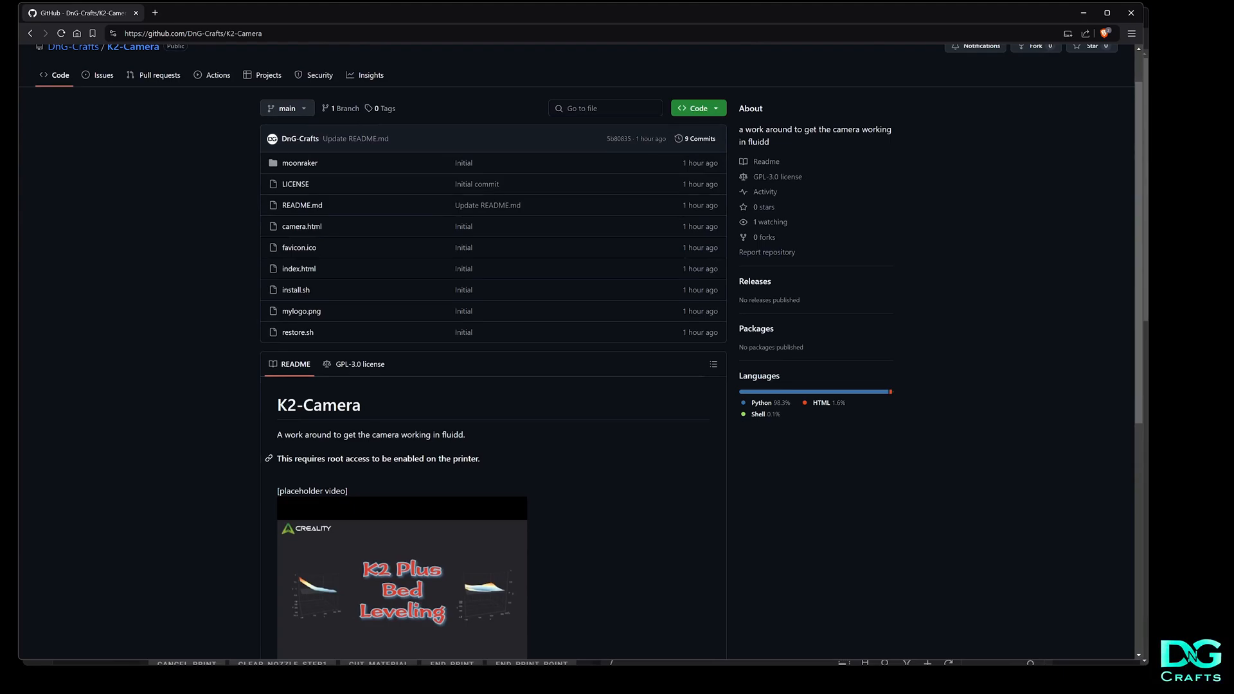
{"action": "scroll", "scroll_direction": "down", "scroll_amount": 3}
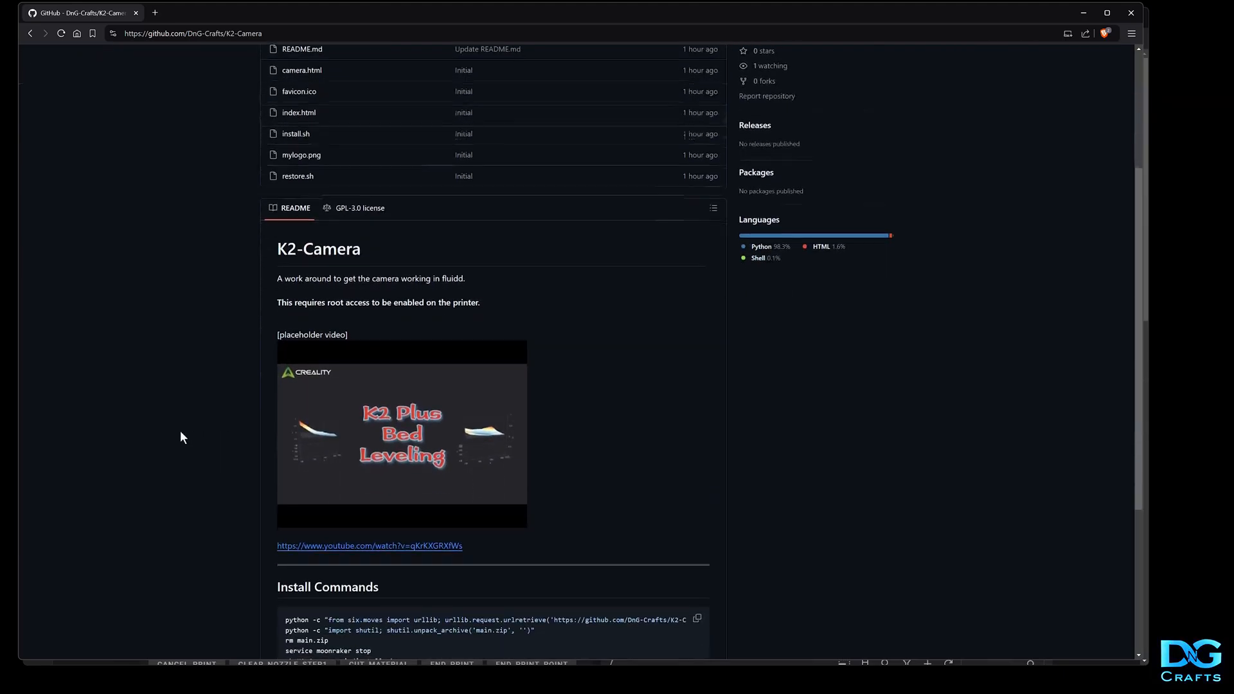
{"action": "scroll", "scroll_direction": "down", "scroll_amount": 3}
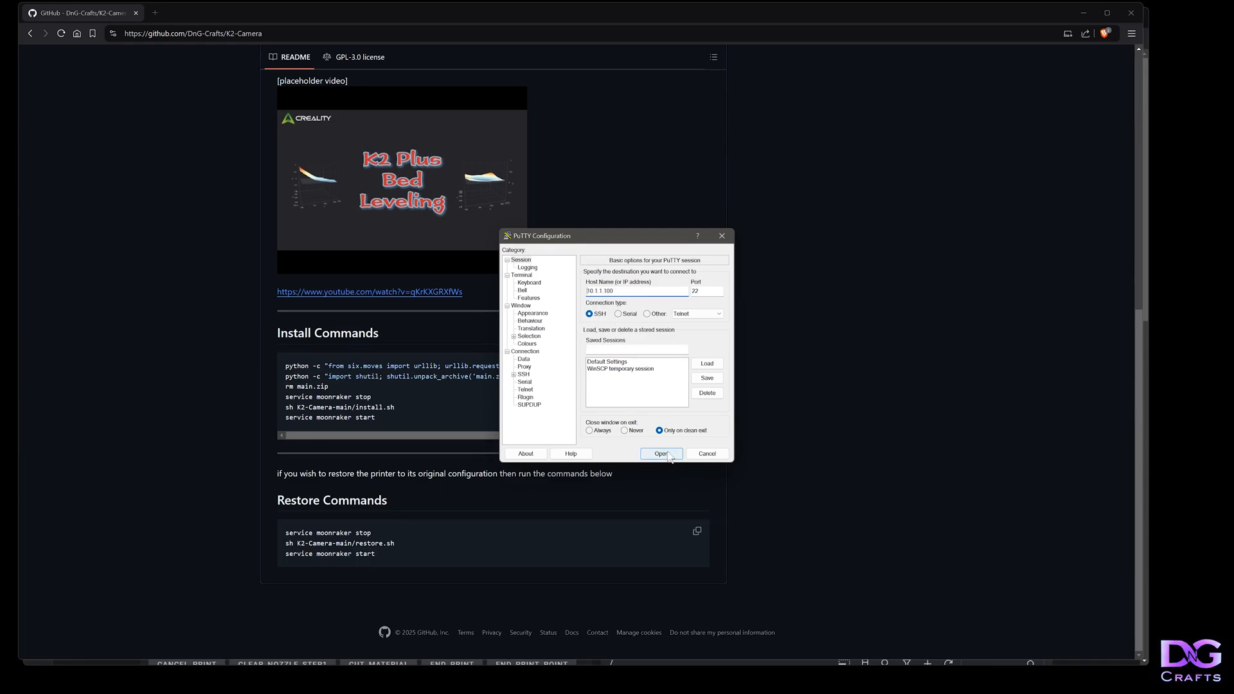
- Start the SSH session to 10.1.1.100 and log in as root, keeping the terminal aside
{"action": "left_click", "coordinate": [660, 454]}
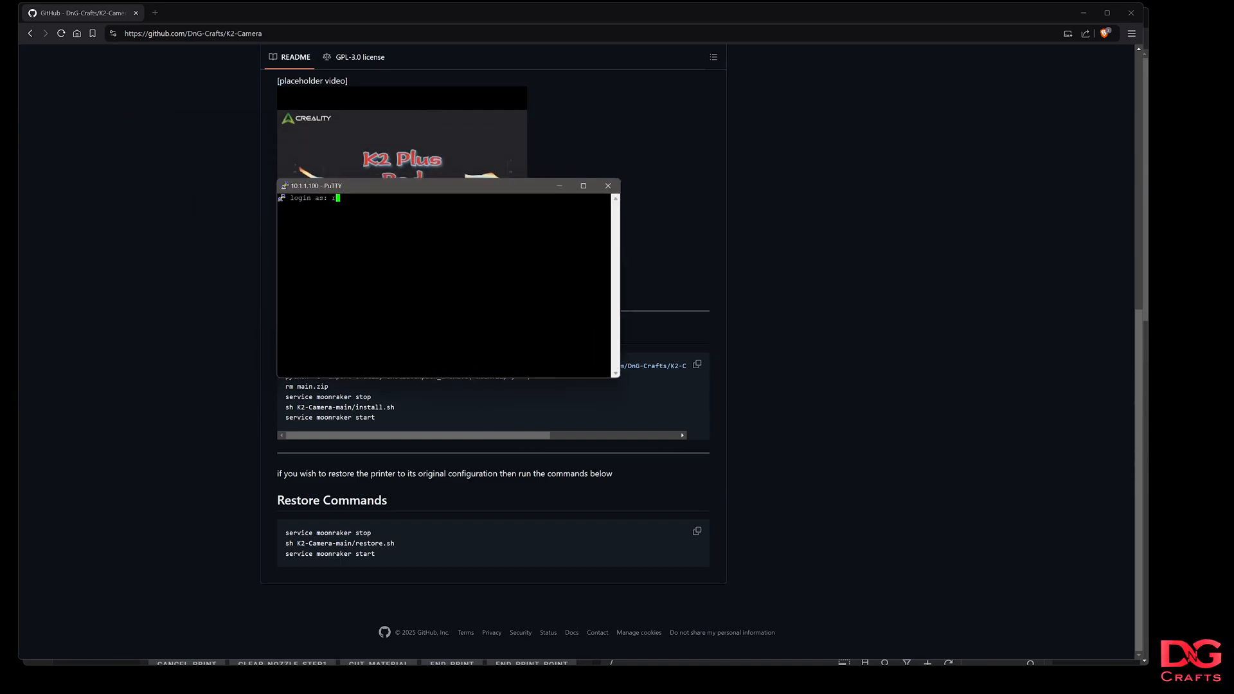
{"action": "type", "text": "root"}
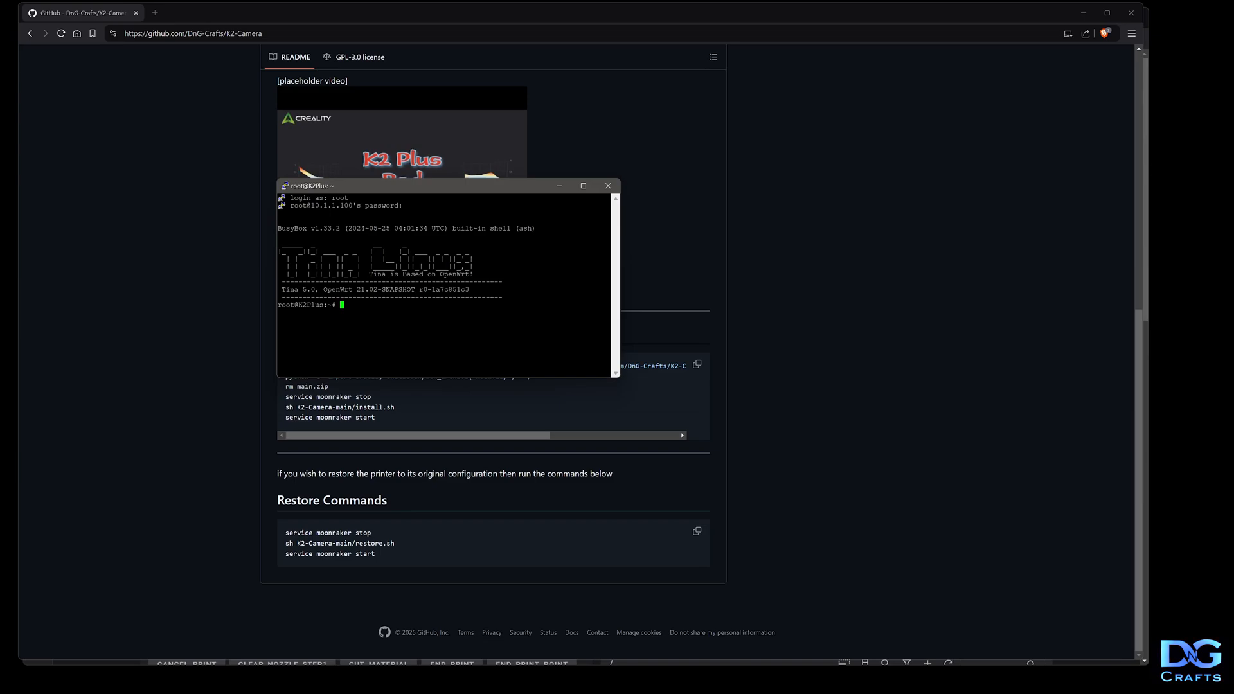
{"action": "left_click_drag", "start_coordinate": [445, 185], "coordinate": [728, 167]}
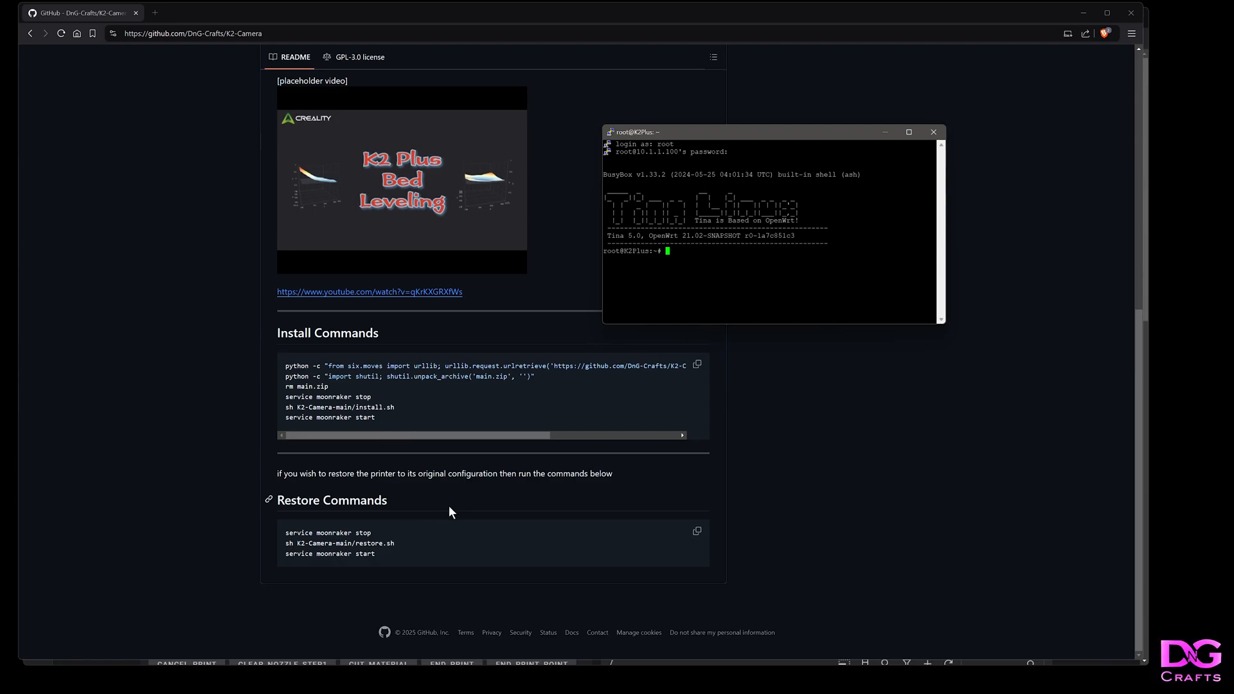
{"action": "mouse_move", "coordinate": [401, 390]}
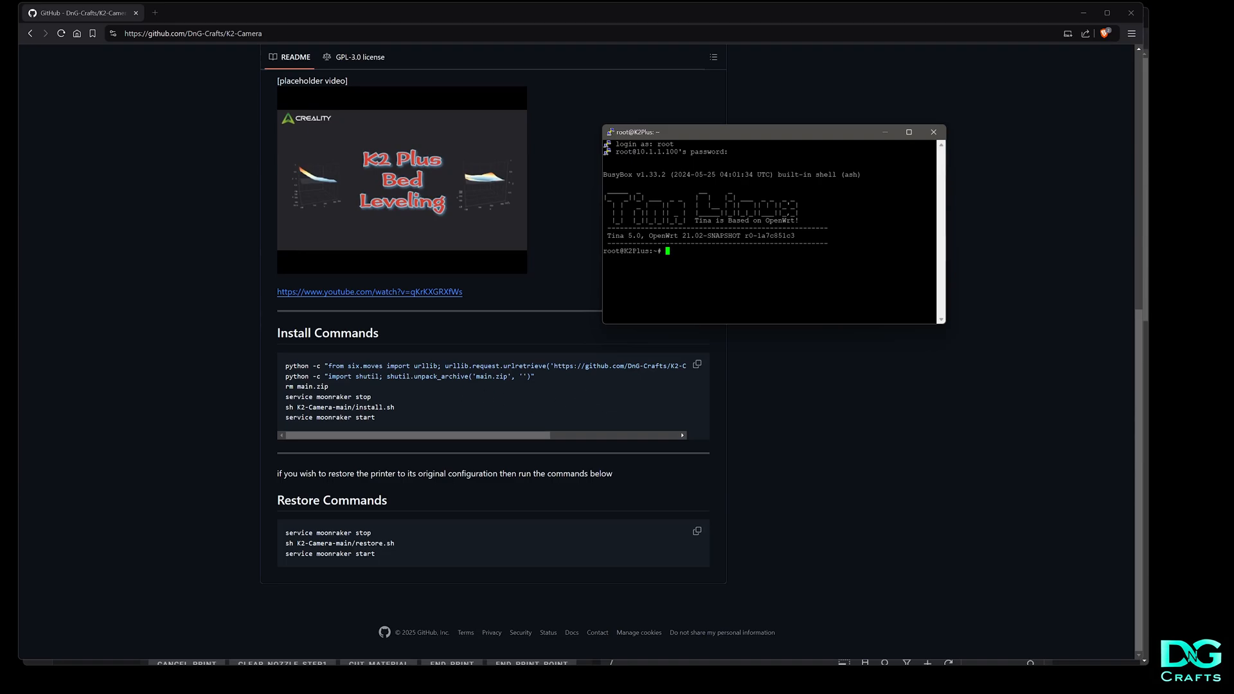
{"action": "mouse_move", "coordinate": [455, 409]}
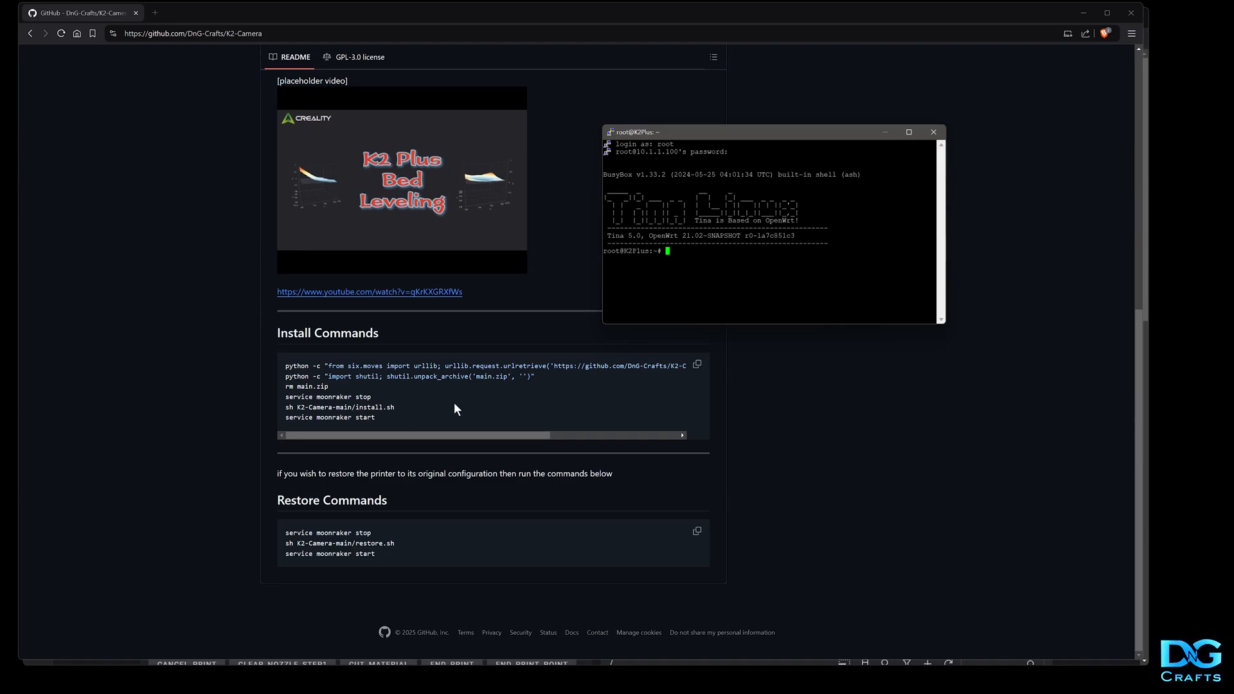
{"action": "mouse_move", "coordinate": [567, 457]}
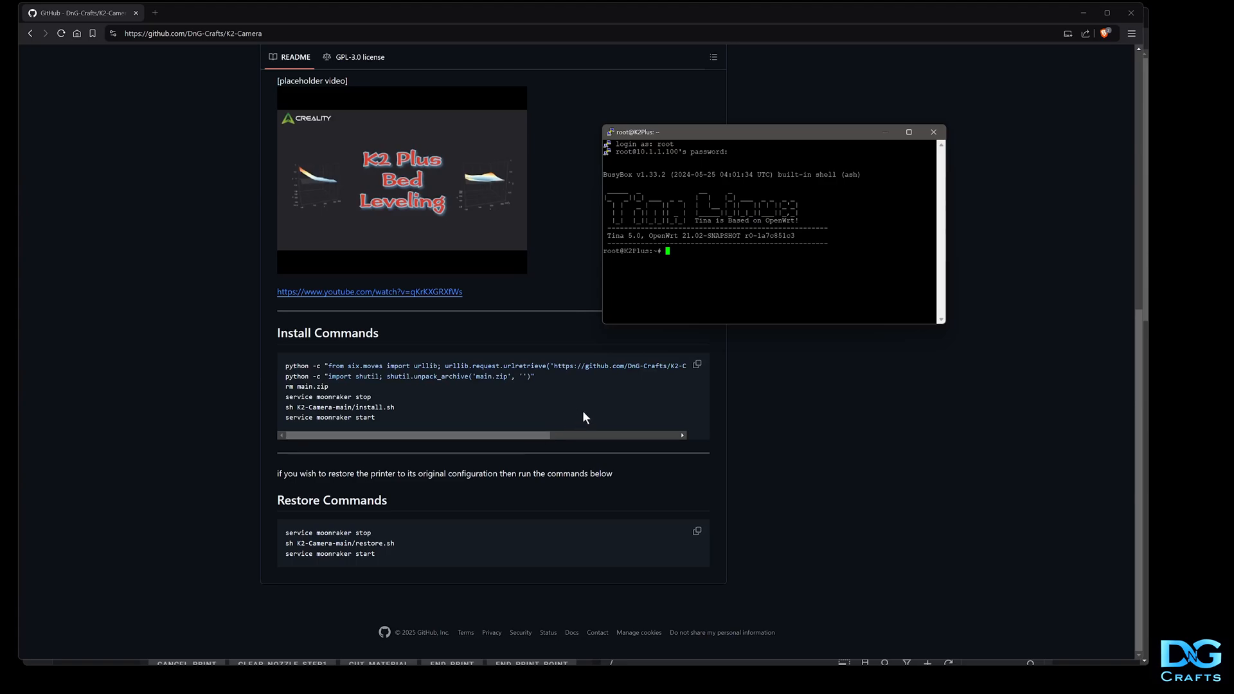
{"action": "mouse_move", "coordinate": [360, 295]}
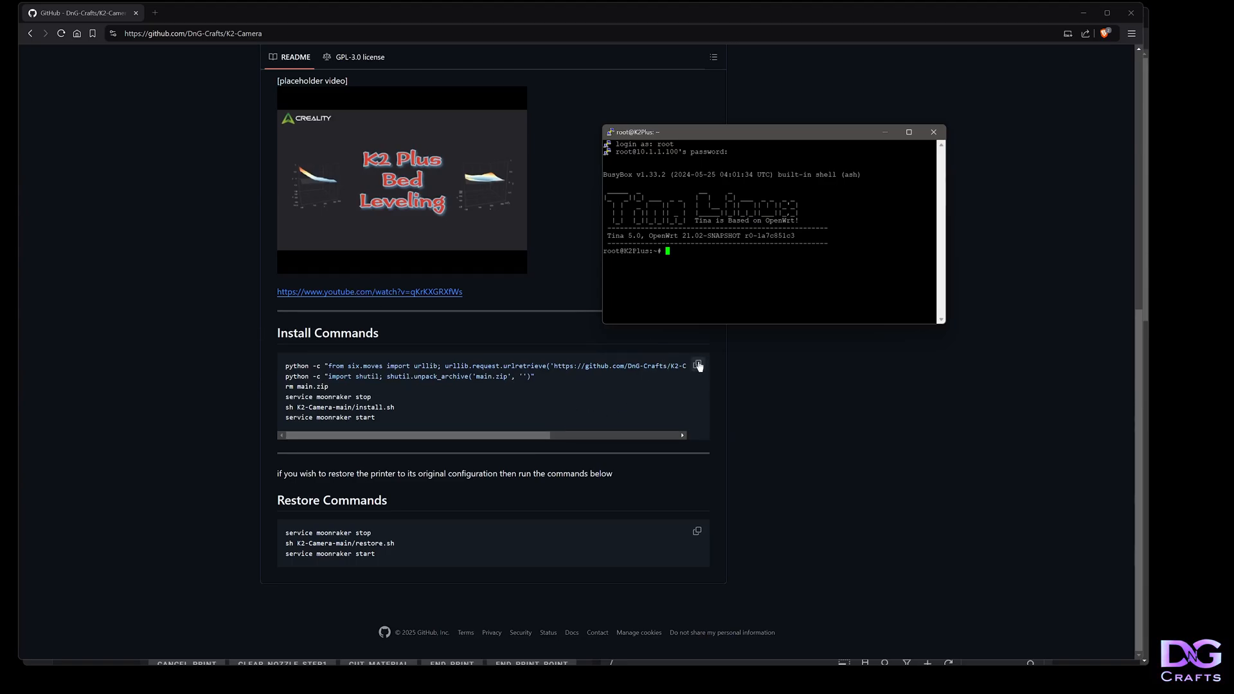
- Copy the Install Commands block from the README to run on the printer
{"action": "left_click", "coordinate": [697, 365]}
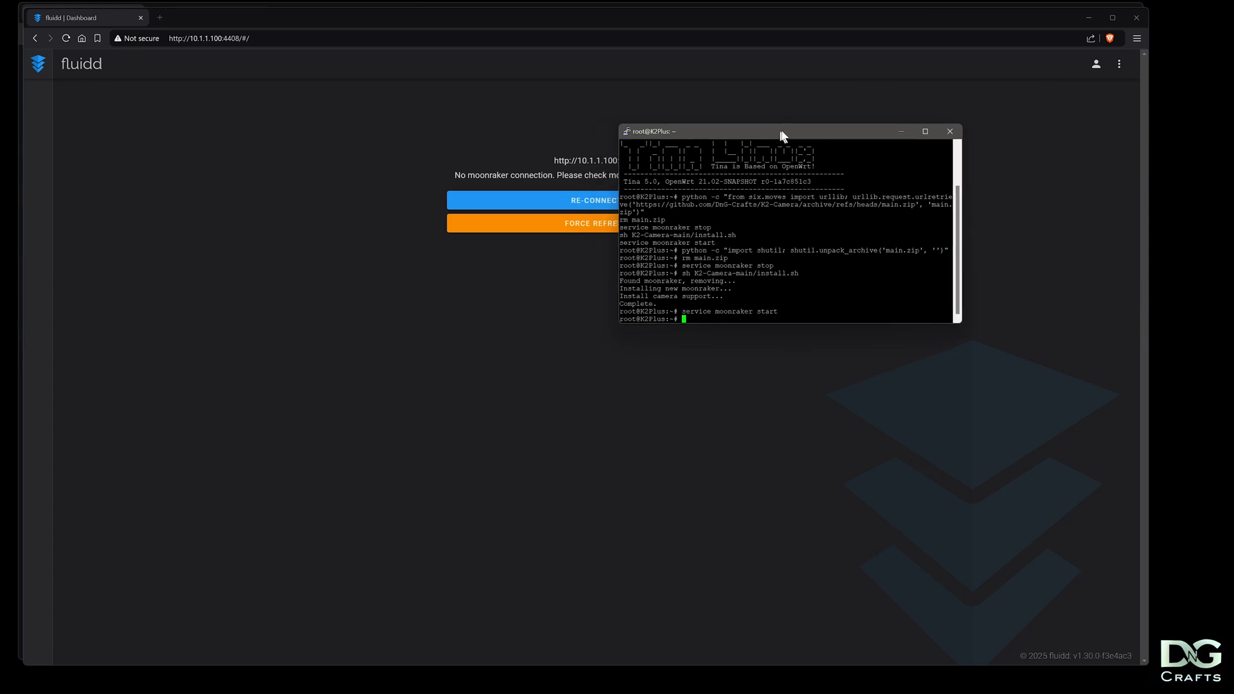
- Reconnect Fluidd to moonraker so the dashboard shows the live camera feed
{"action": "left_click_drag", "start_coordinate": [782, 132], "coordinate": [917, 129]}
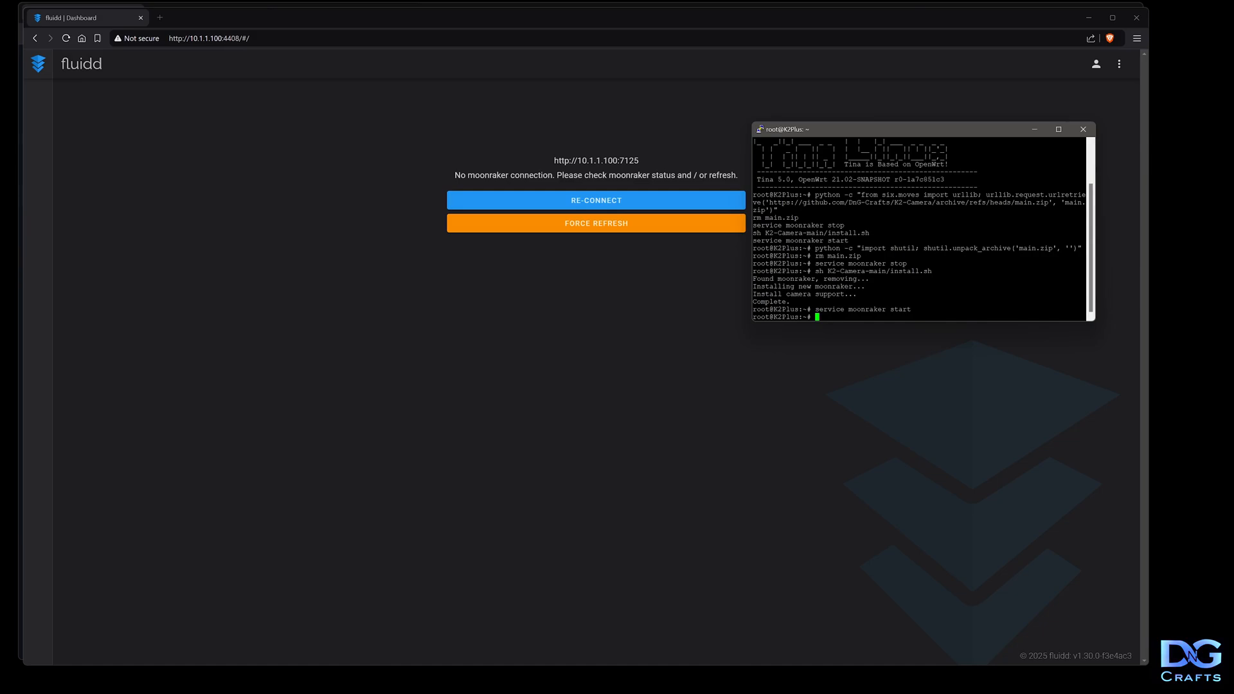
{"action": "mouse_move", "coordinate": [538, 165]}
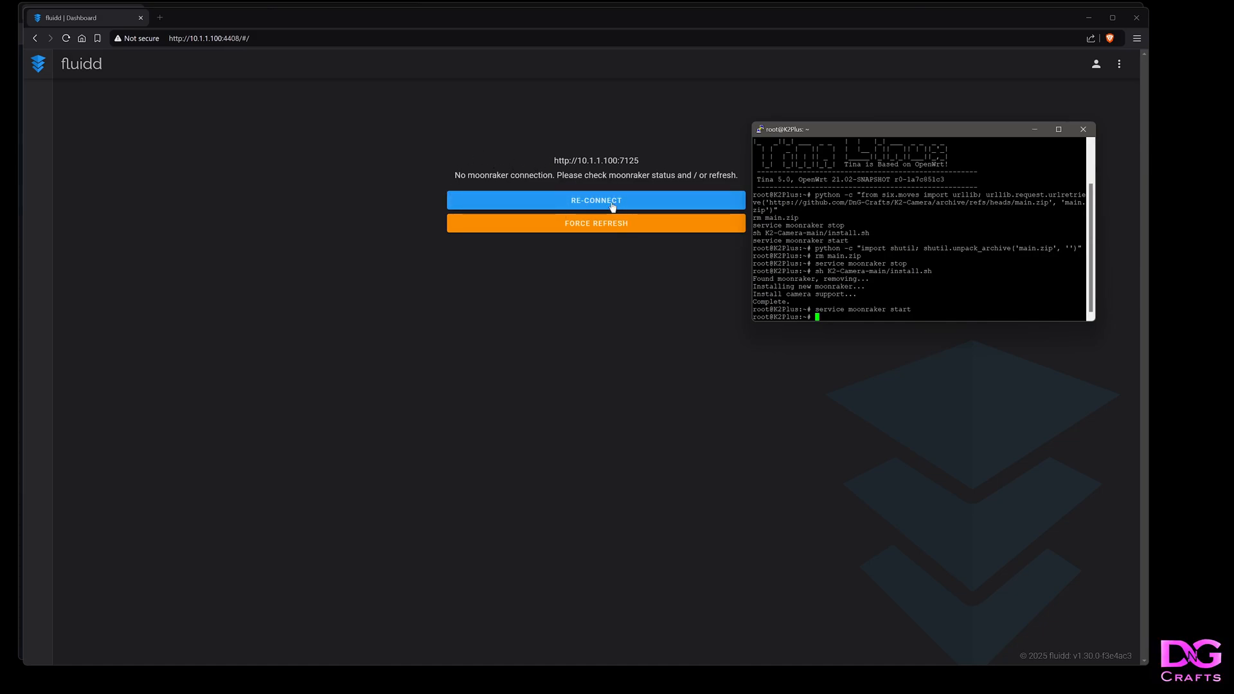
{"action": "left_click", "coordinate": [595, 200]}
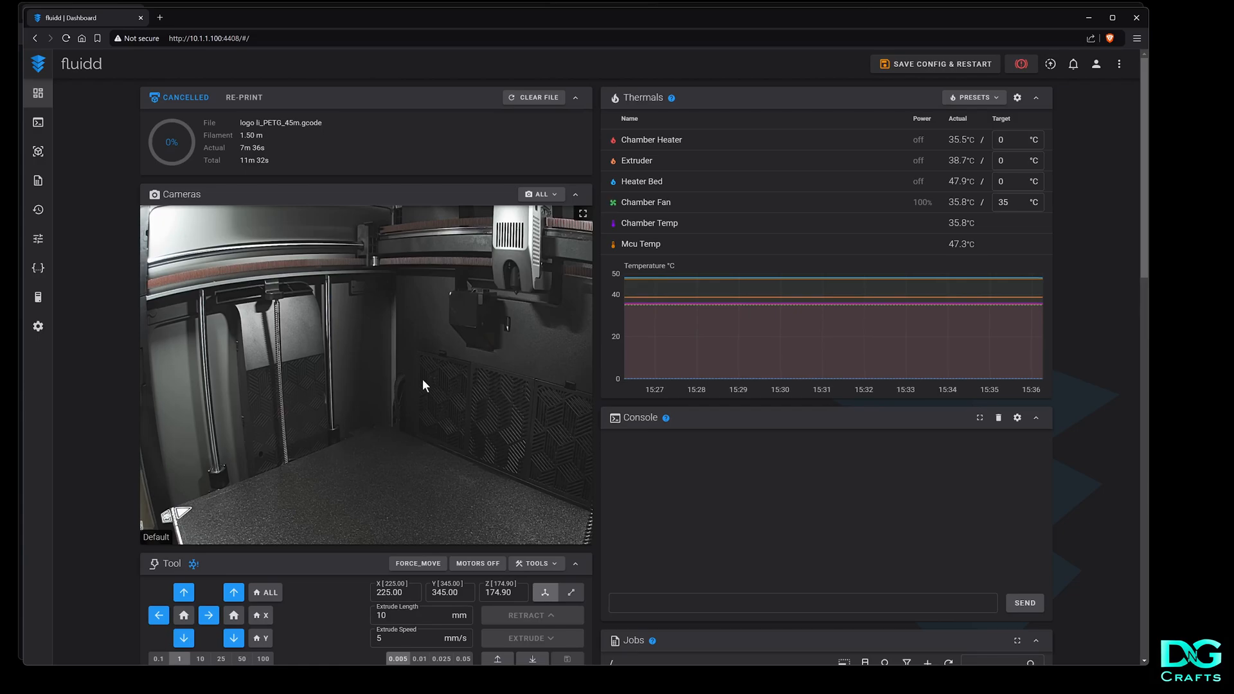
{"action": "mouse_move", "coordinate": [481, 411]}
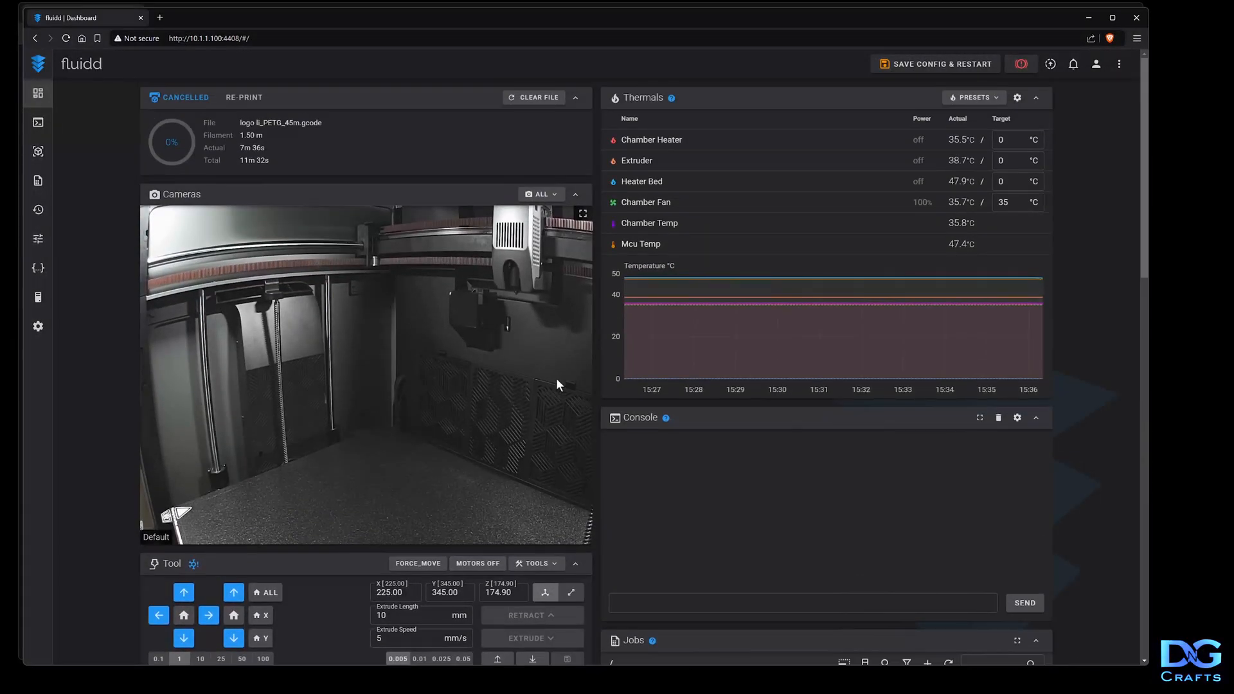
{"action": "scroll", "scroll_direction": "down", "scroll_amount": 3}
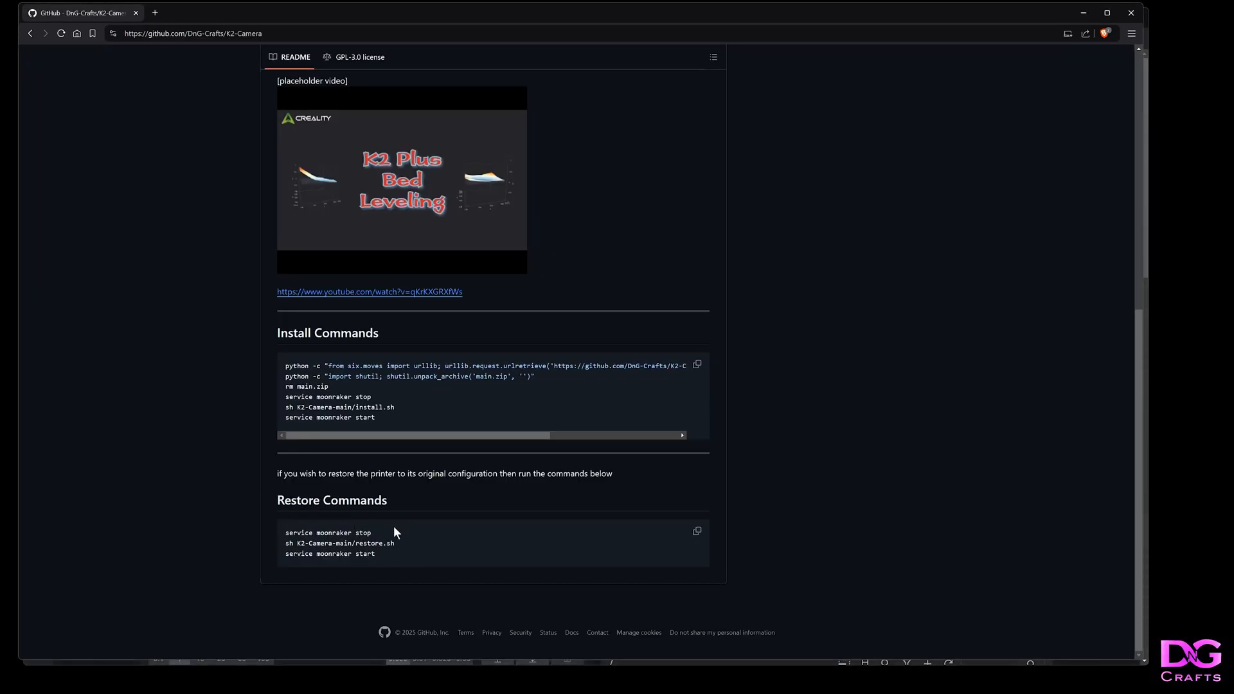
- Copy the Restore Commands block from the README to revert the original moonraker
{"action": "left_click", "coordinate": [695, 530]}
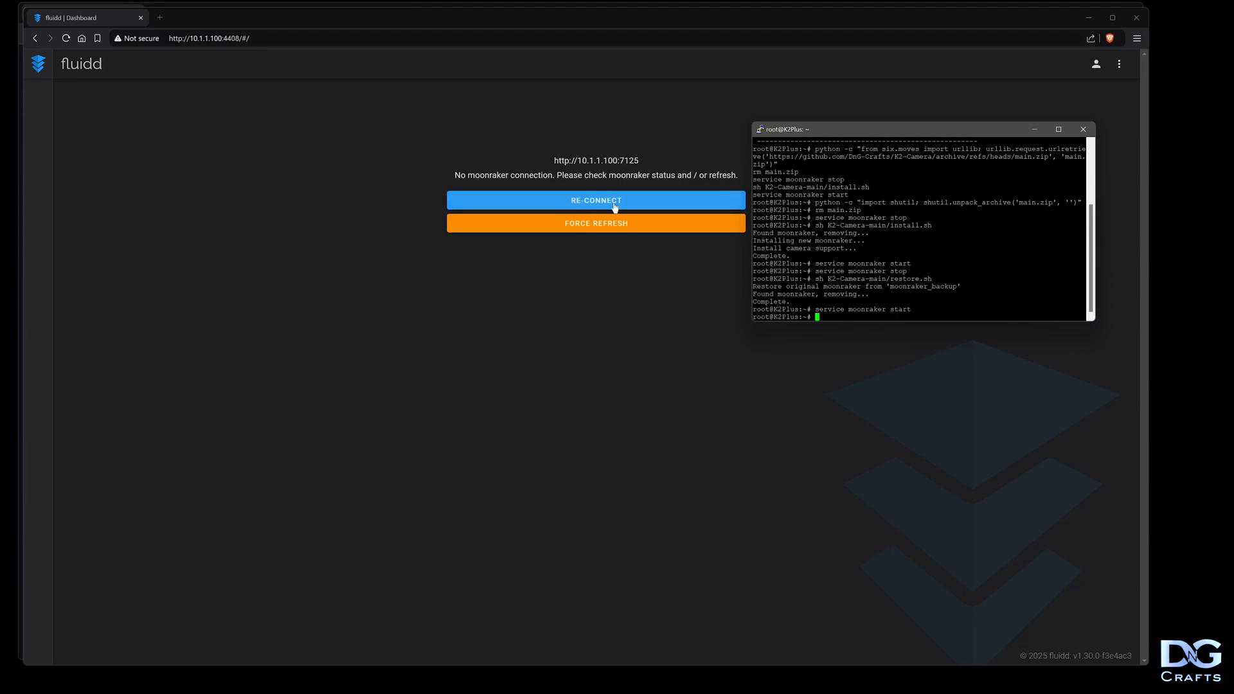
- Reconnect Fluidd to the restored moonraker, loading the dashboard without a camera panel
{"action": "left_click", "coordinate": [596, 201]}
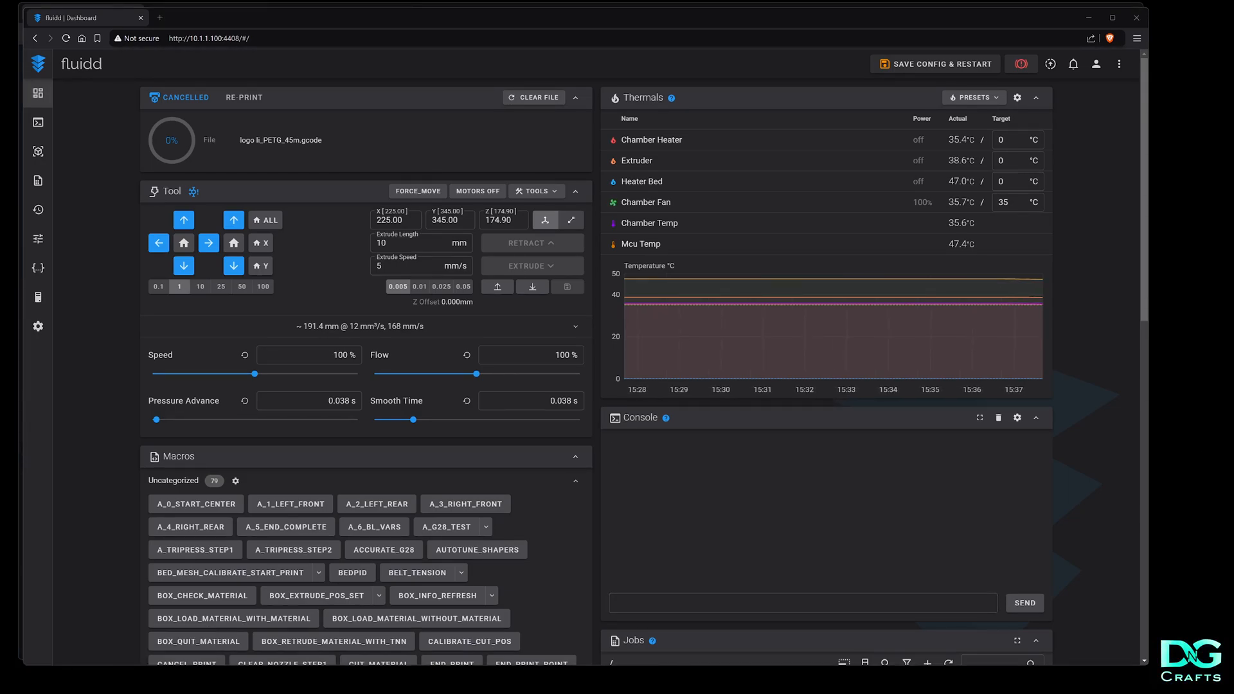
{"action": "left_click", "coordinate": [228, 37]}
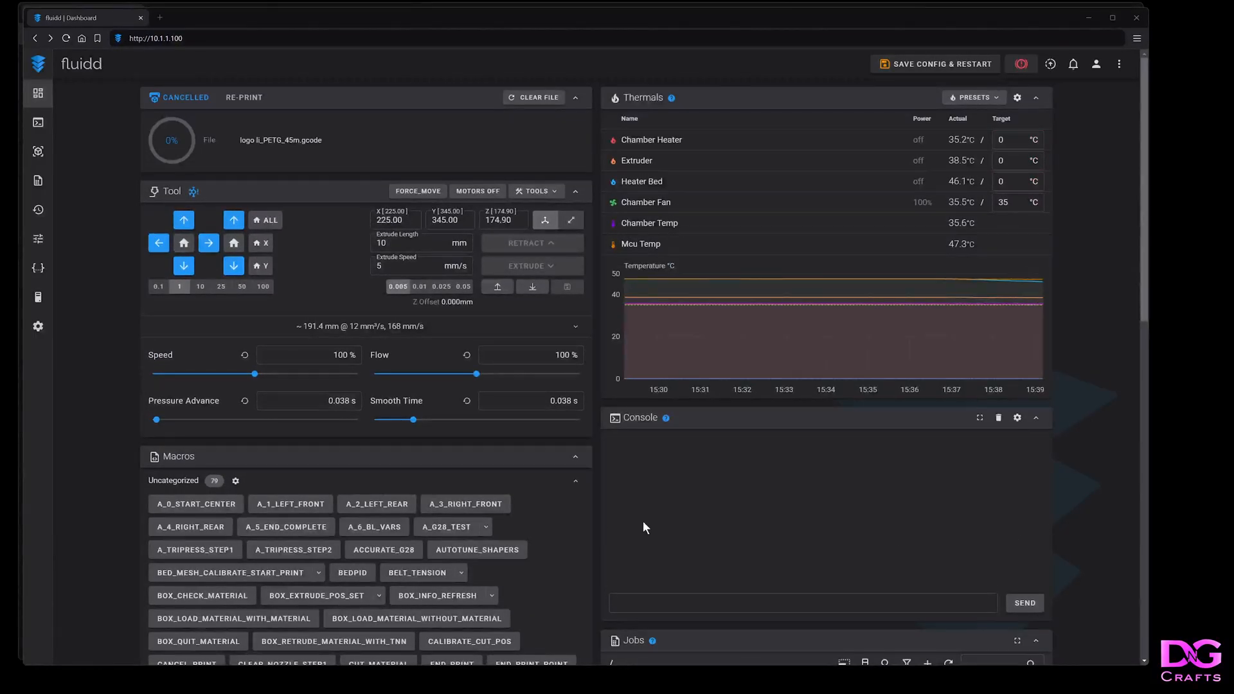
{"action": "mouse_move", "coordinate": [710, 492]}
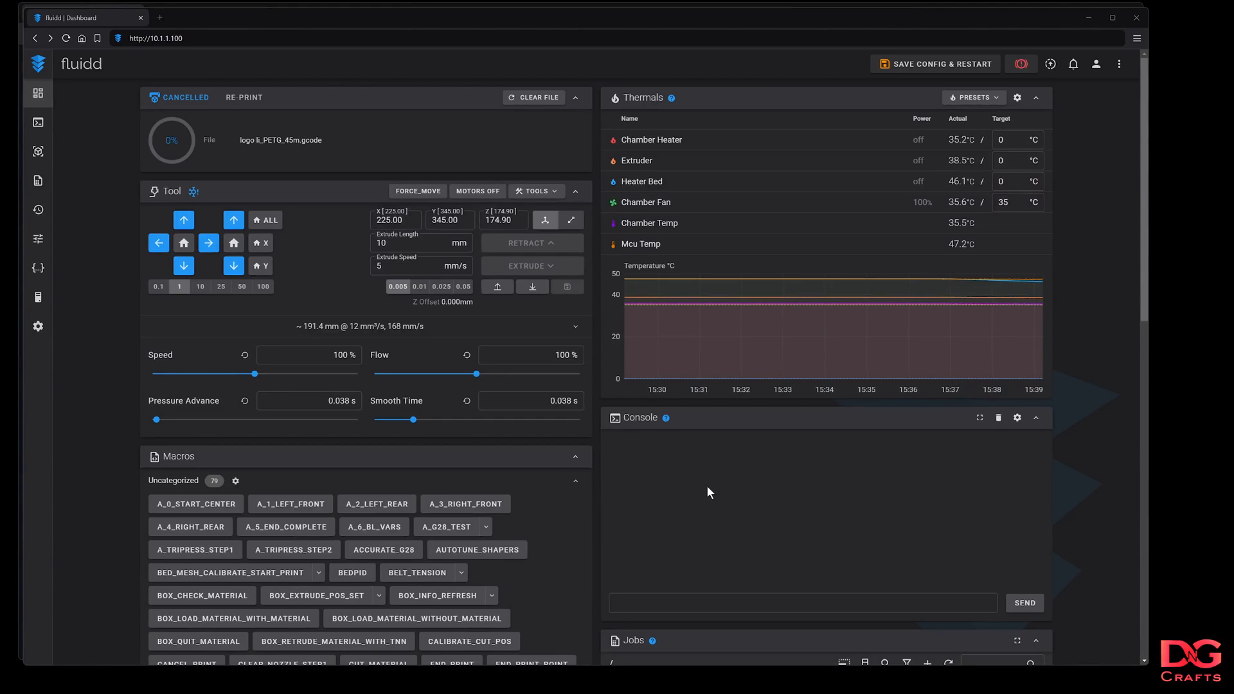
{"action": "mouse_move", "coordinate": [513, 138]}
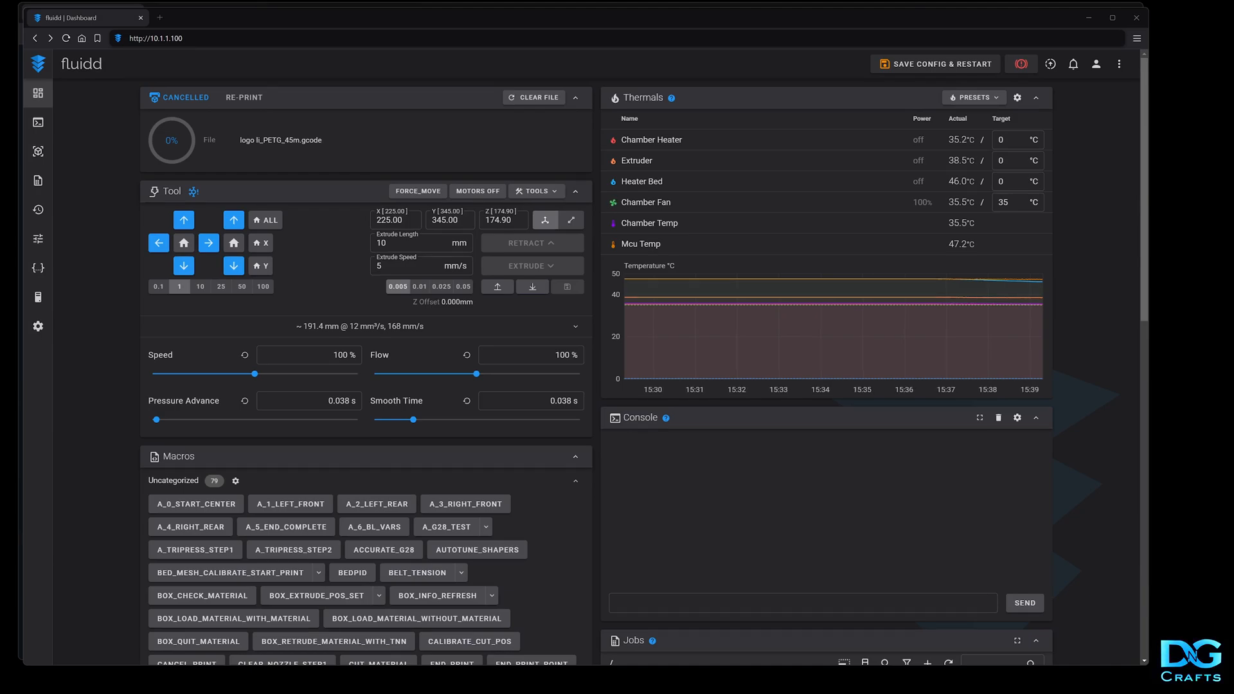
- Replace the page address with camera.html before rerunning the install commands
{"action": "left_click", "coordinate": [155, 37]}
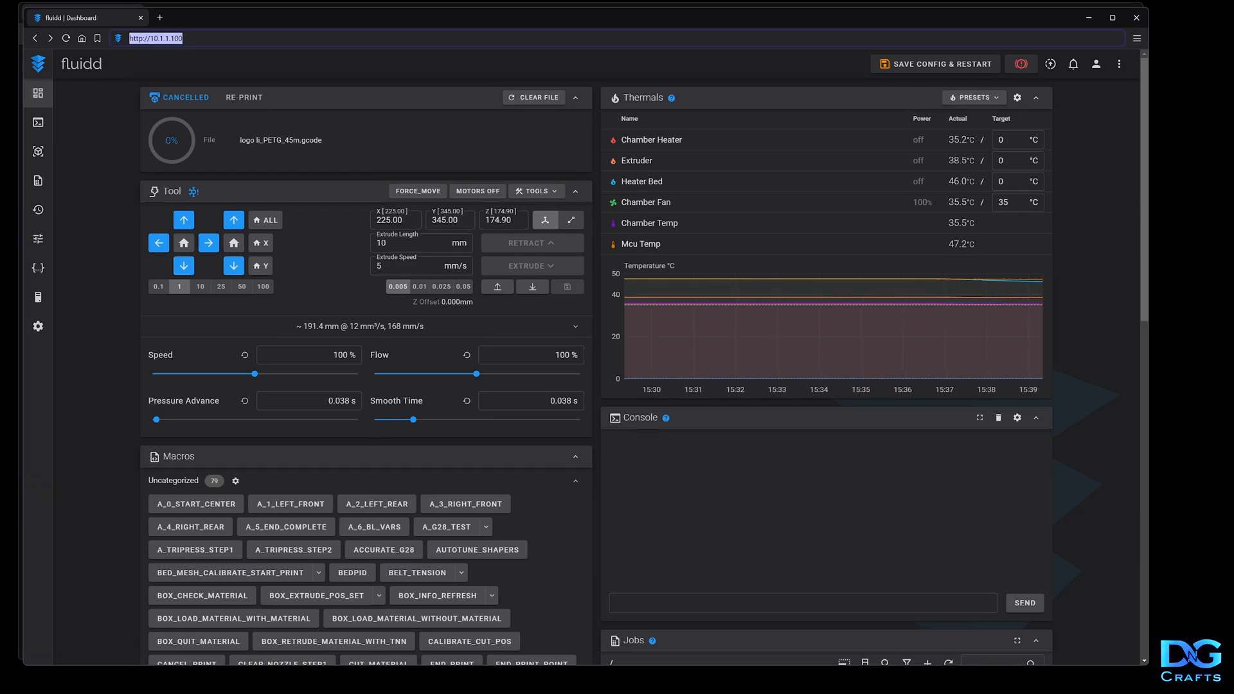
{"action": "type", "text": "camera.html"}
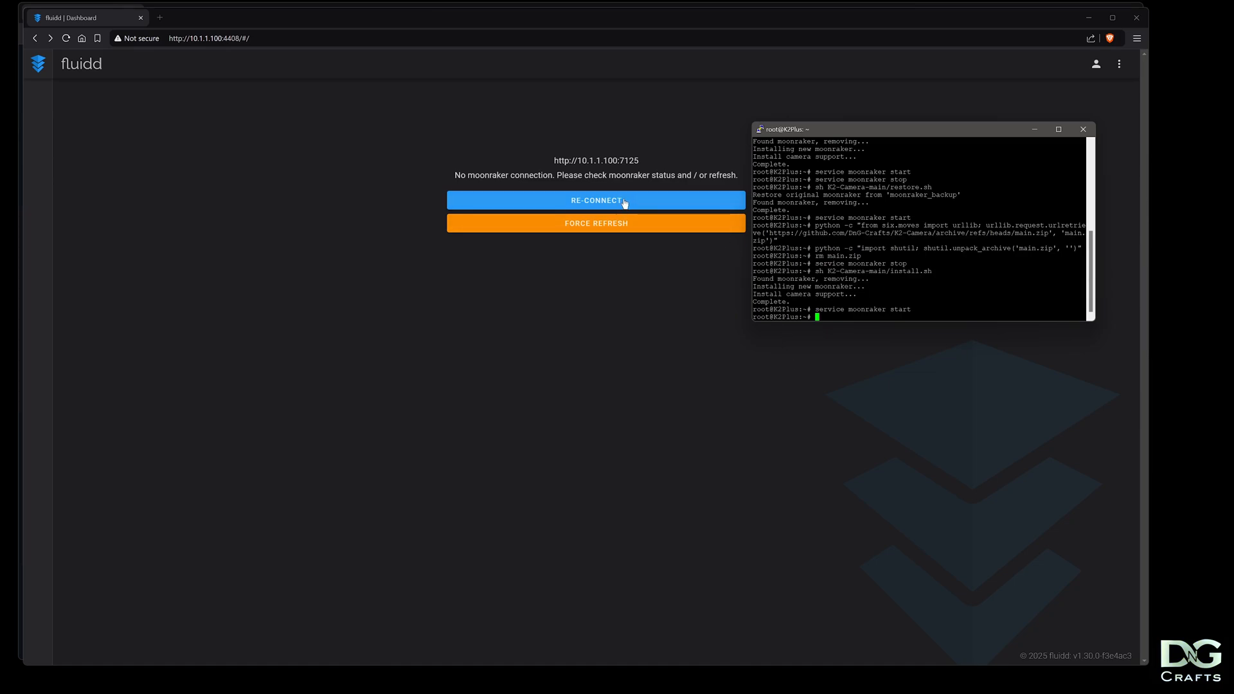
- Reconnect Fluidd to moonraker so the Cameras panel shows the live feed again
{"action": "left_click", "coordinate": [595, 201]}
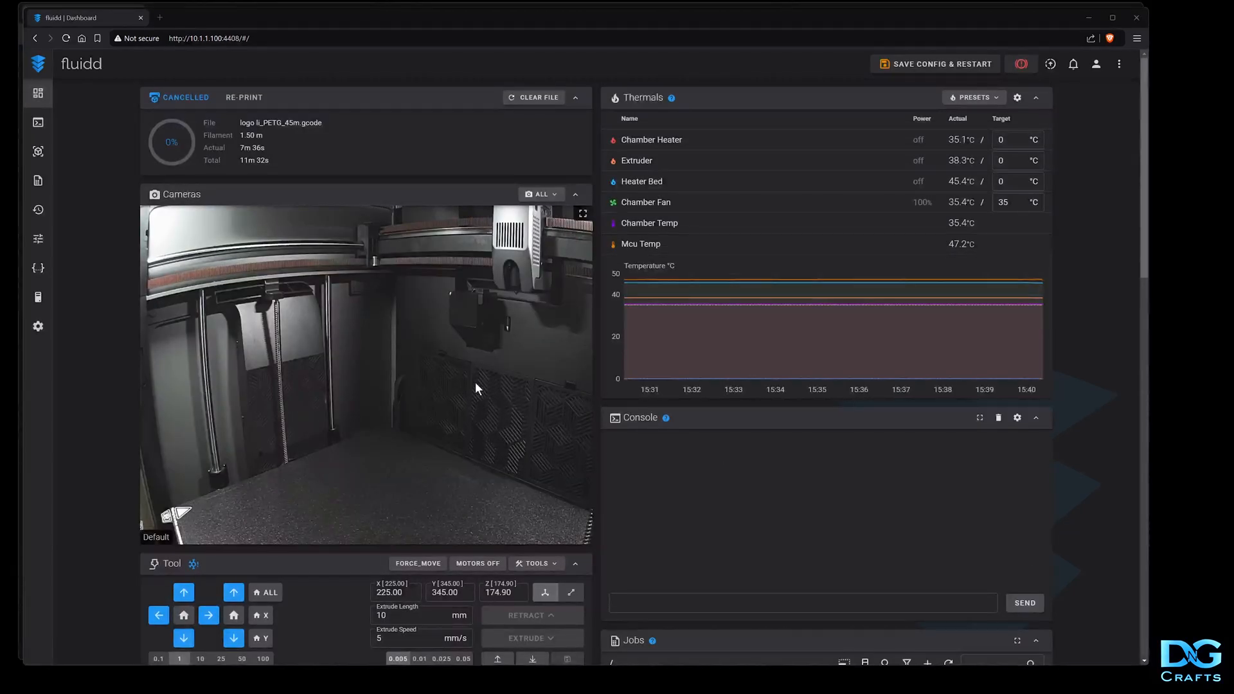
{"action": "mouse_move", "coordinate": [844, 499]}
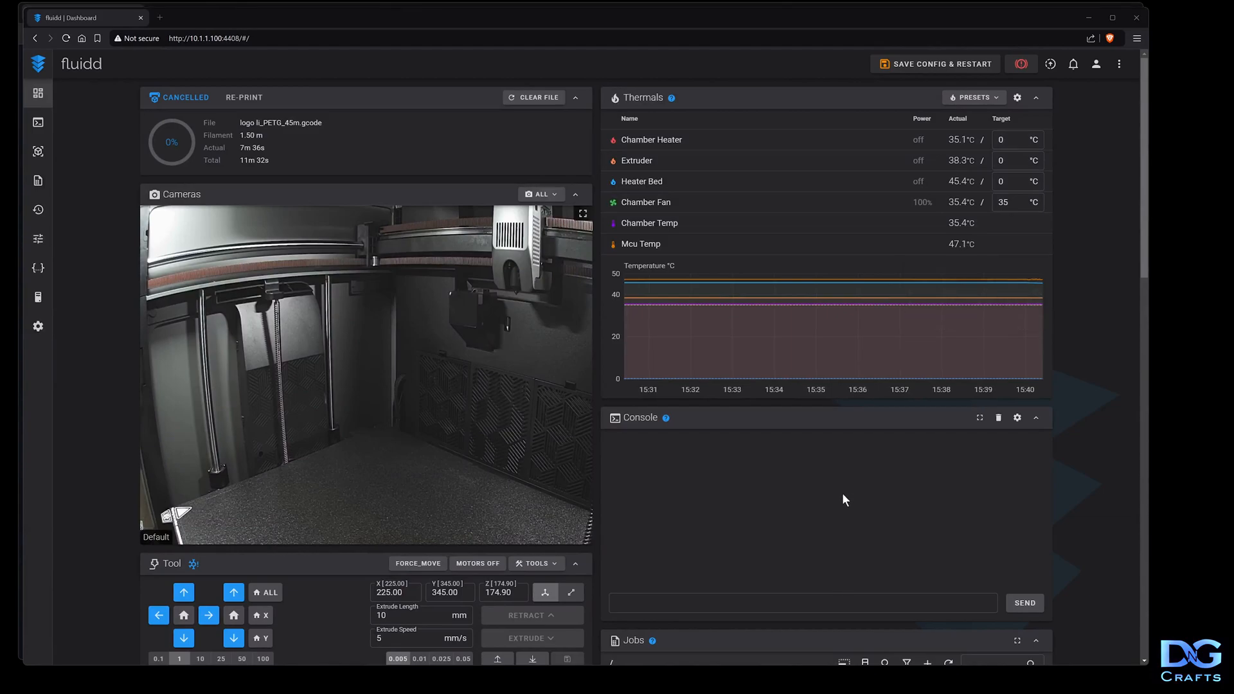
{"action": "mouse_move", "coordinate": [718, 523]}
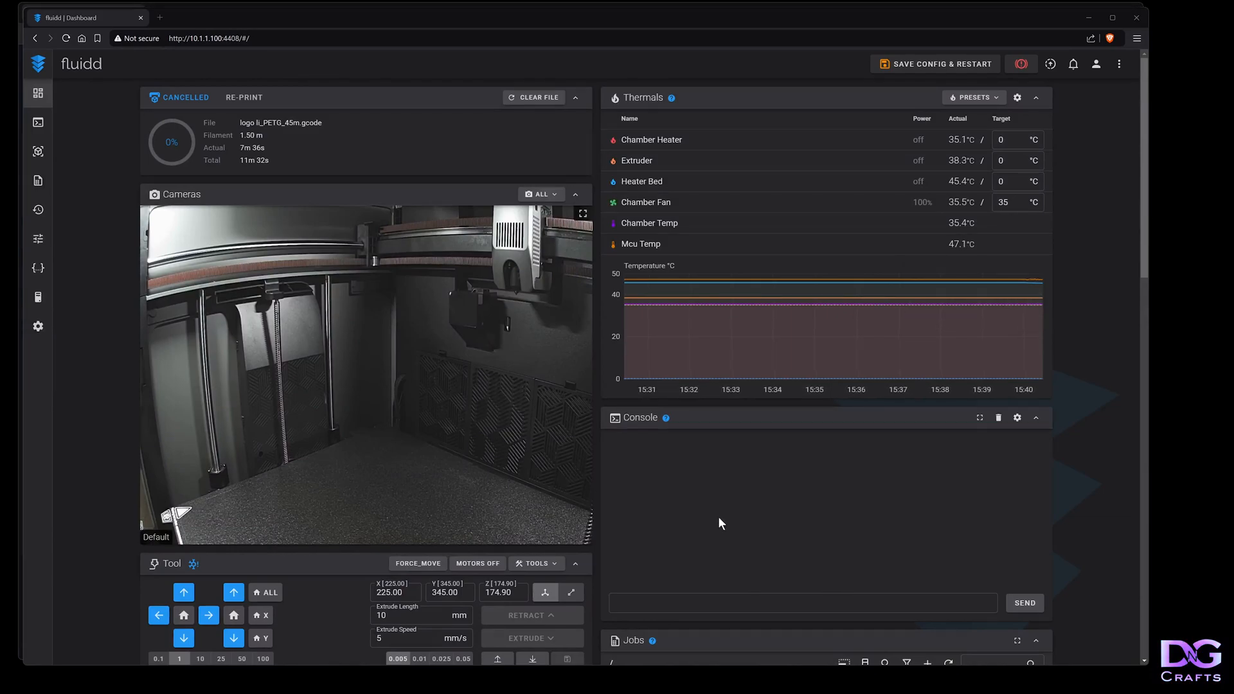